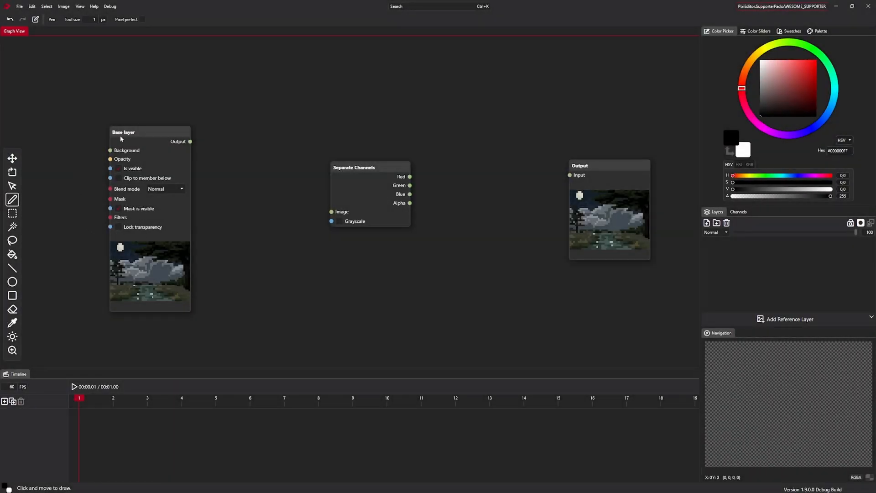
{"action": "mouse_move", "coordinate": [313, 205]}
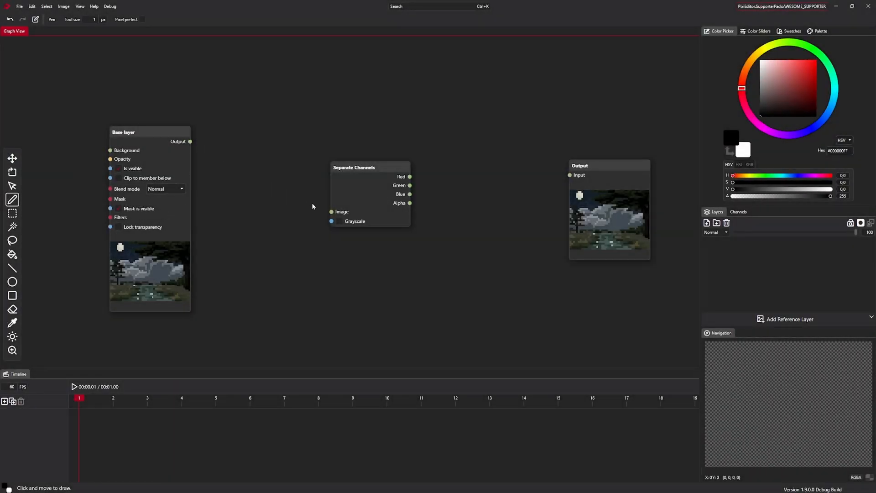
Connect the Base layer Output socket to the Separate Channels Image input
{"action": "left_click_drag", "start_coordinate": [191, 142], "coordinate": [331, 212]}
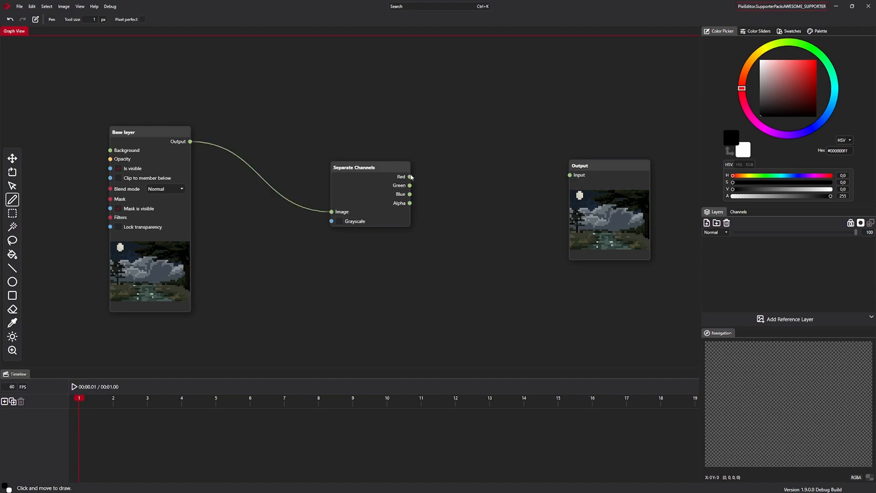
{"action": "left_click_drag", "start_coordinate": [411, 177], "coordinate": [570, 175]}
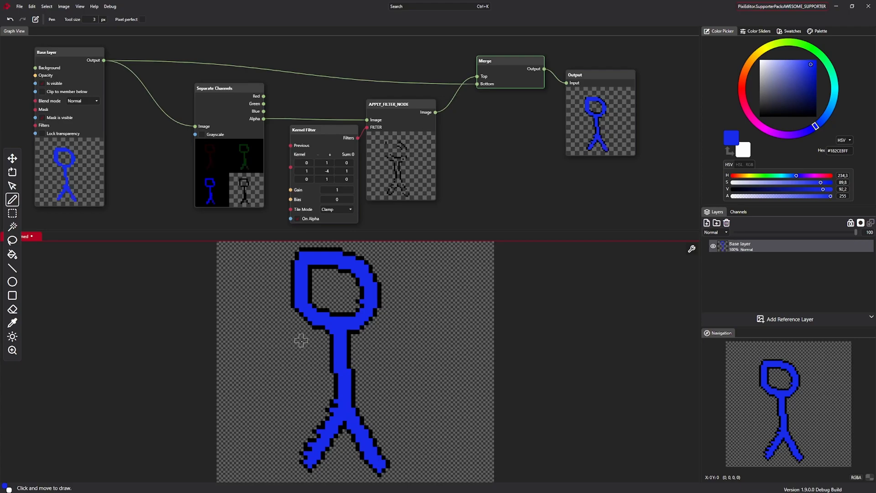
Drag in the node graph to show Base layer, Separate Channels, Kernel Filter, Merge and Output
{"action": "left_click_drag", "start_coordinate": [299, 343], "coordinate": [408, 336]}
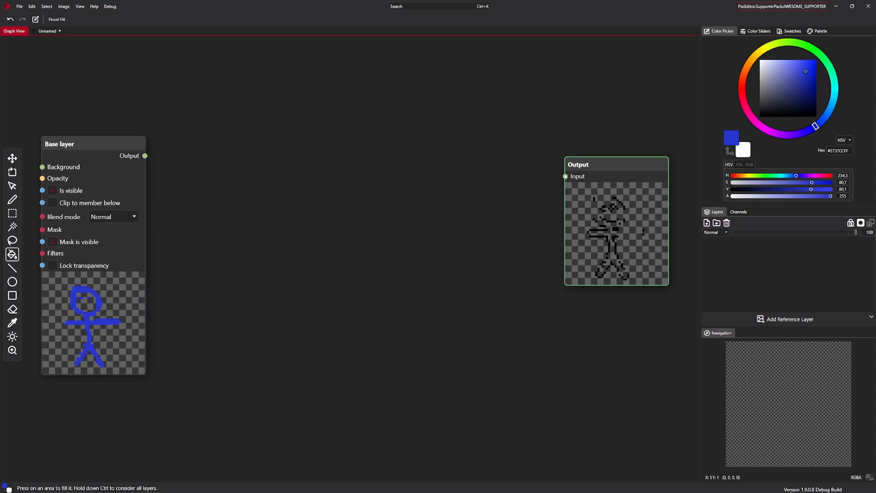
Link Base layer to Separate Channels, preview the green channel, then send Alpha to Output
{"action": "left_click_drag", "start_coordinate": [144, 155], "coordinate": [565, 176]}
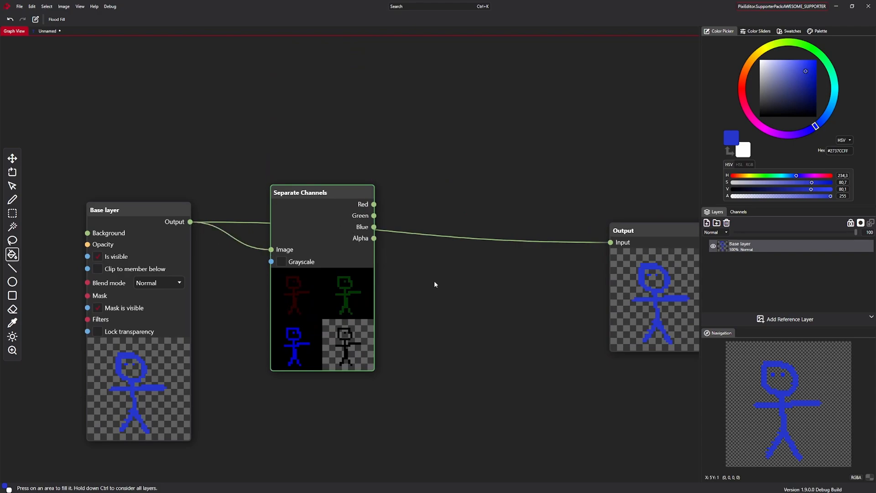
{"action": "mouse_move", "coordinate": [581, 244]}
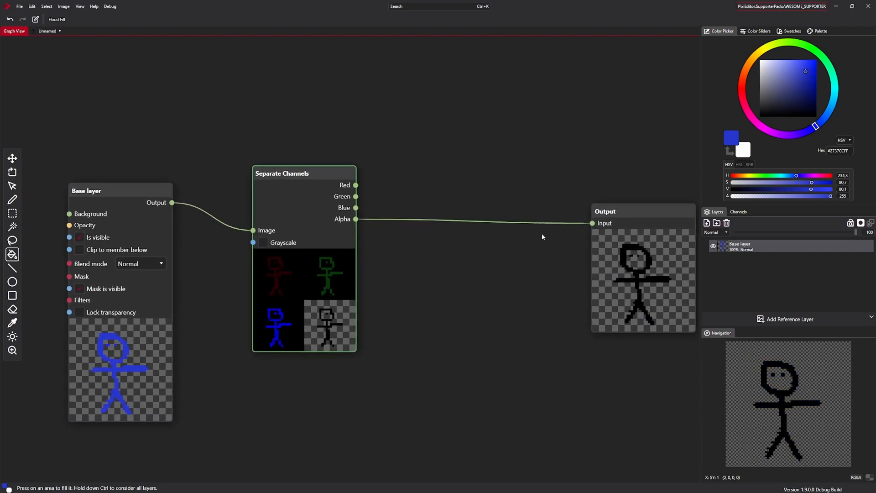
{"action": "mouse_move", "coordinate": [458, 381]}
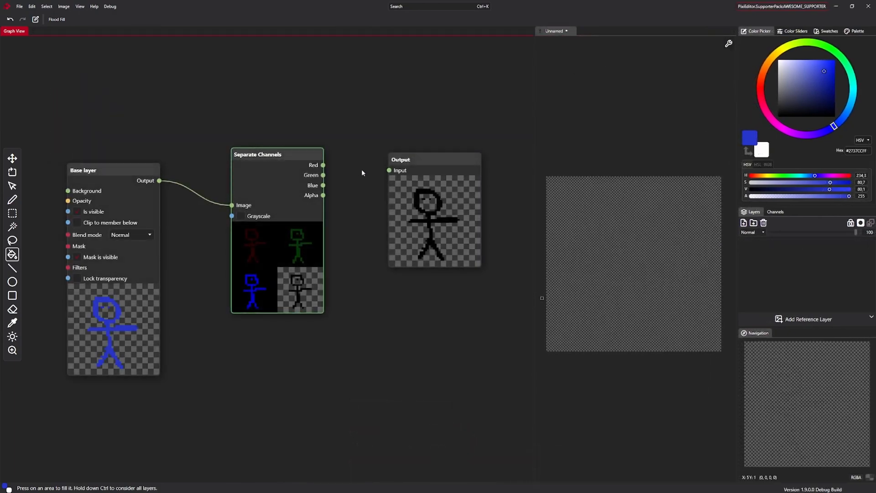
{"action": "left_click_drag", "start_coordinate": [323, 165], "coordinate": [389, 171]}
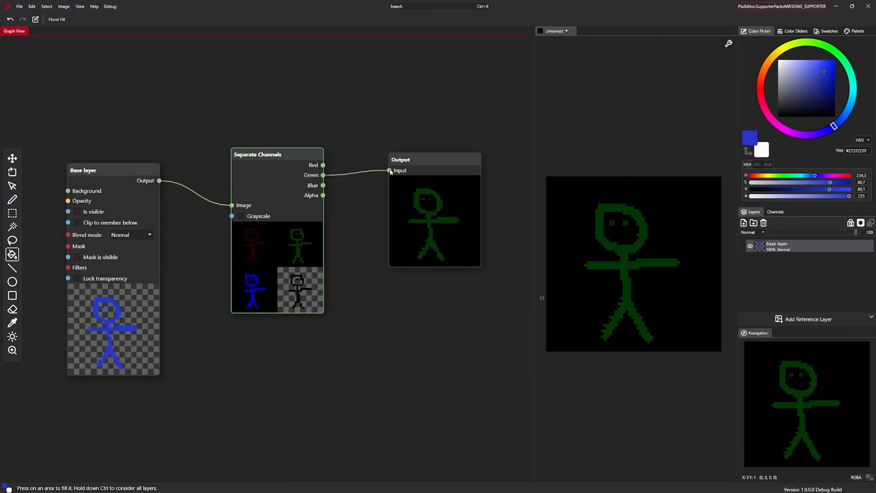
{"action": "left_click_drag", "start_coordinate": [323, 175], "coordinate": [388, 171]}
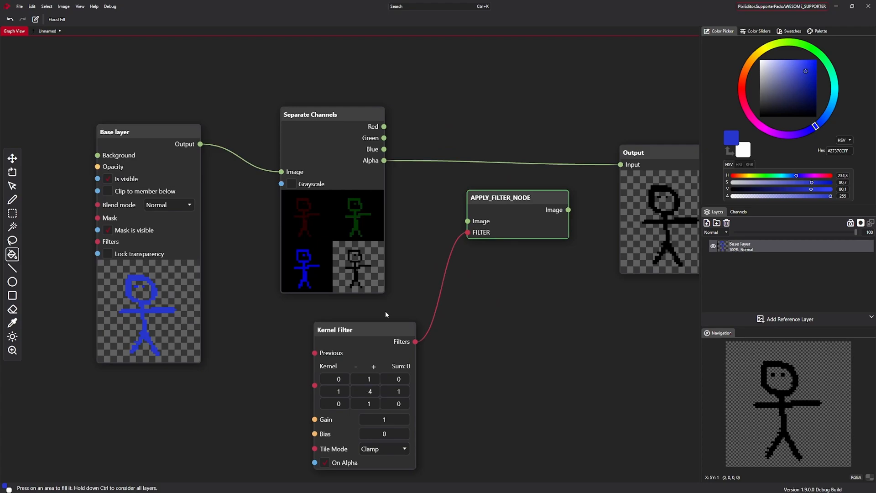
Move Kernel Filter, route Alpha through APPLY_FILTER_NODE, and view the outlined figure on canvas
{"action": "left_click_drag", "start_coordinate": [364, 329], "coordinate": [326, 314]}
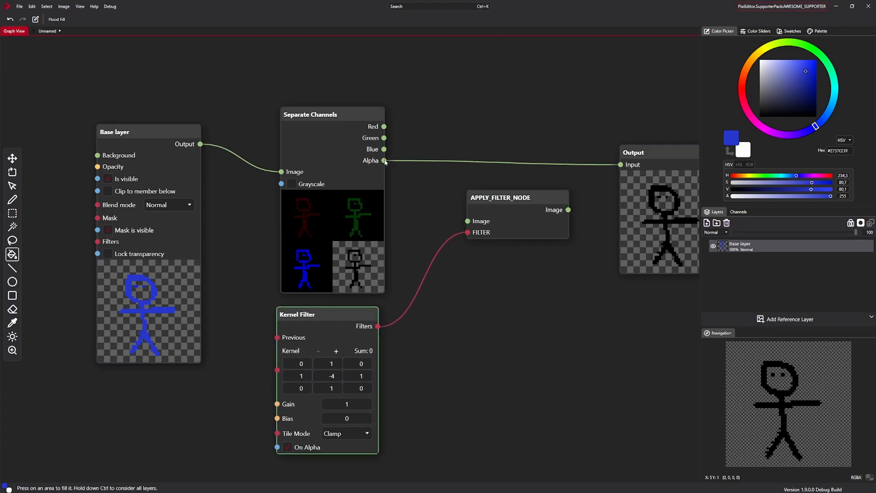
{"action": "left_click_drag", "start_coordinate": [384, 160], "coordinate": [468, 221]}
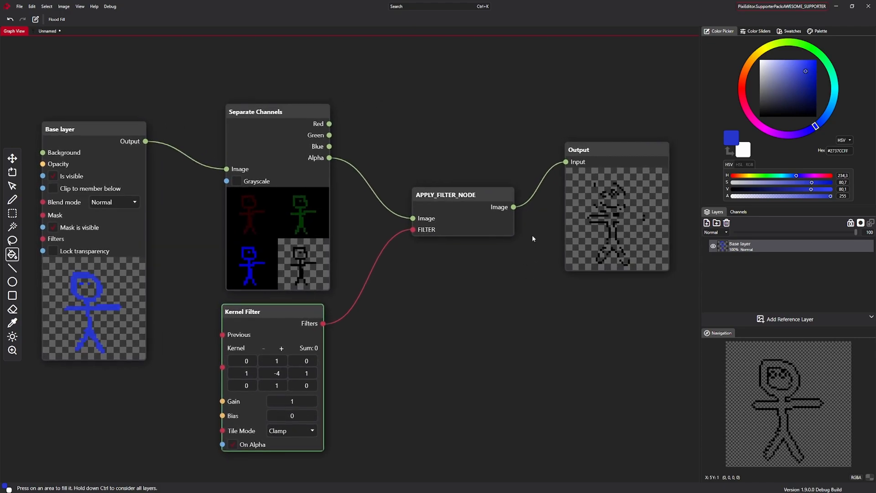
{"action": "left_click", "coordinate": [46, 30]}
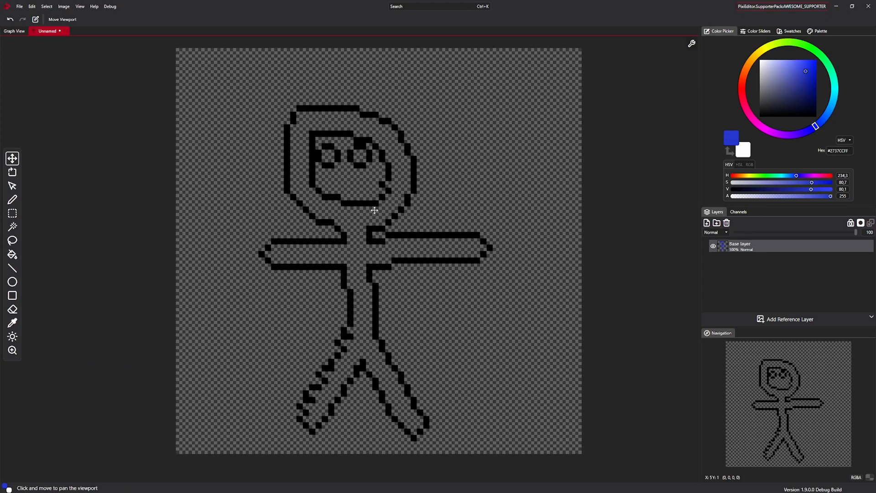
{"action": "left_click", "coordinate": [12, 254]}
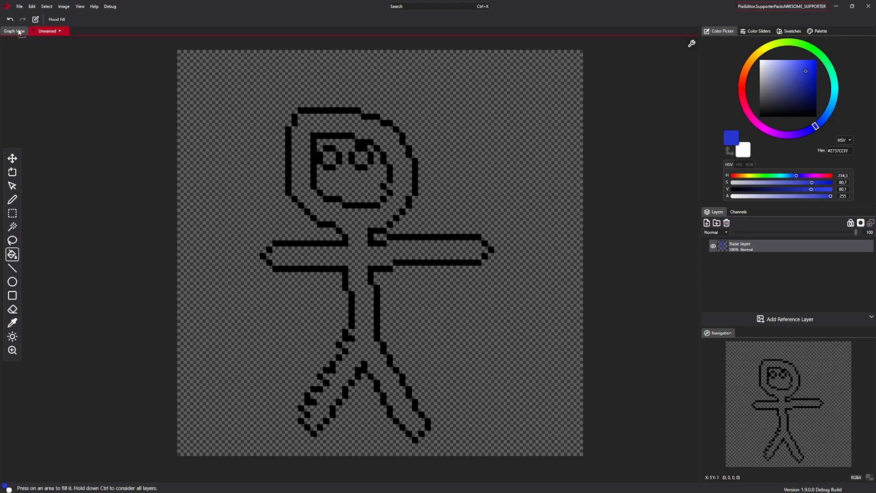
{"action": "left_click", "coordinate": [13, 32]}
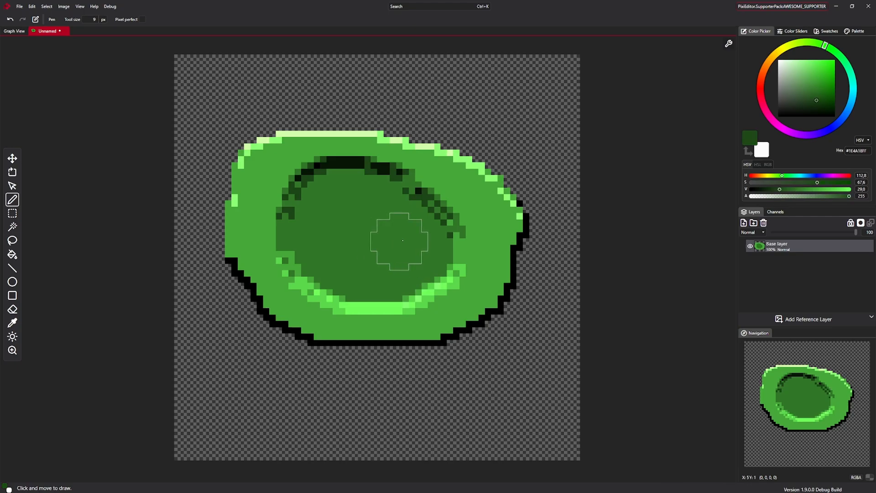
{"action": "left_click_drag", "start_coordinate": [401, 240], "coordinate": [388, 263]}
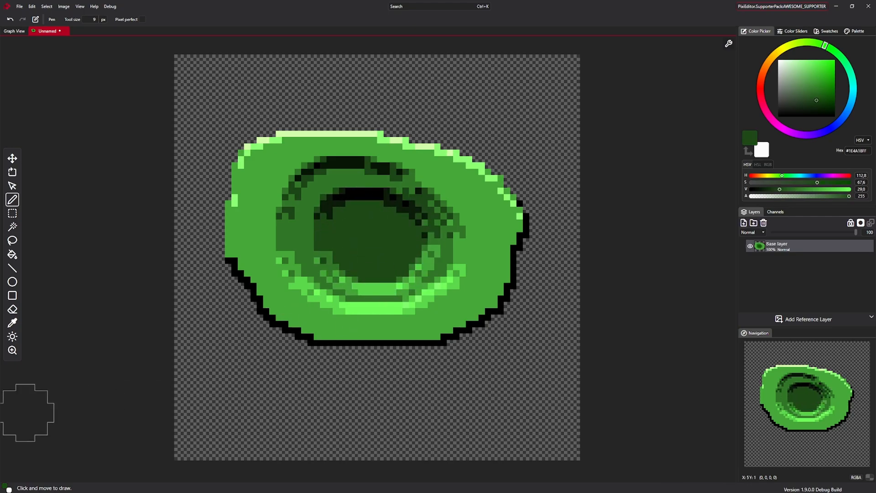
{"action": "left_click", "coordinate": [13, 33]}
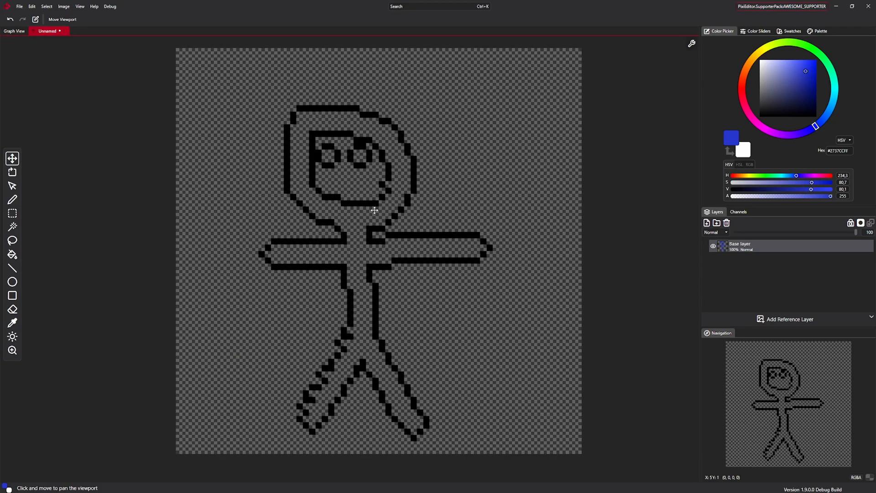
Return to the node graph, bring all nodes into view, and insert Merge before Output
{"action": "left_click", "coordinate": [12, 256]}
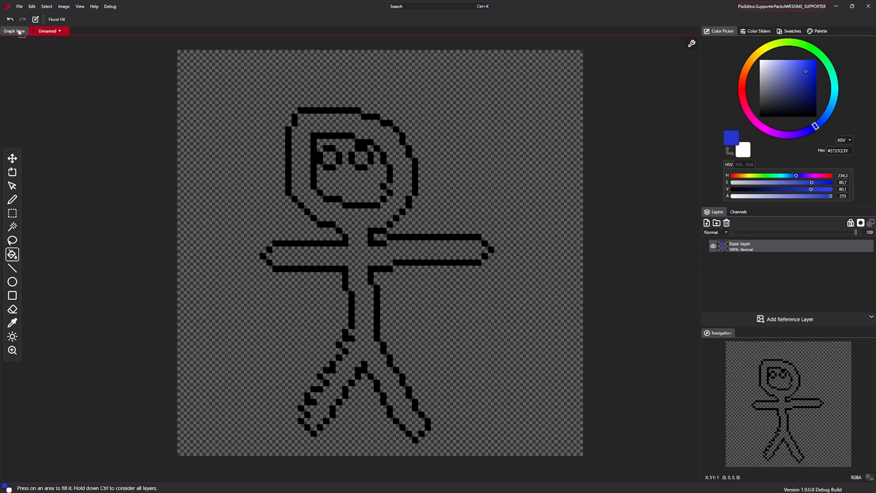
{"action": "left_click", "coordinate": [14, 32]}
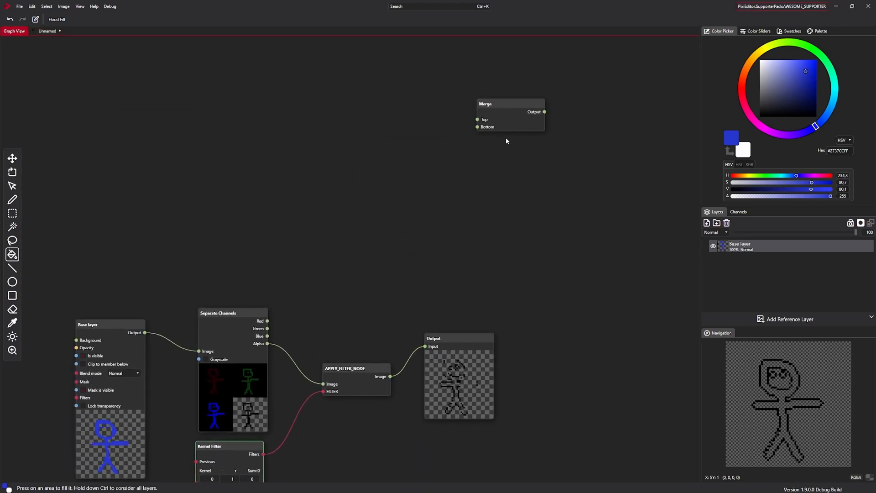
{"action": "left_click_drag", "start_coordinate": [510, 104], "coordinate": [387, 297]}
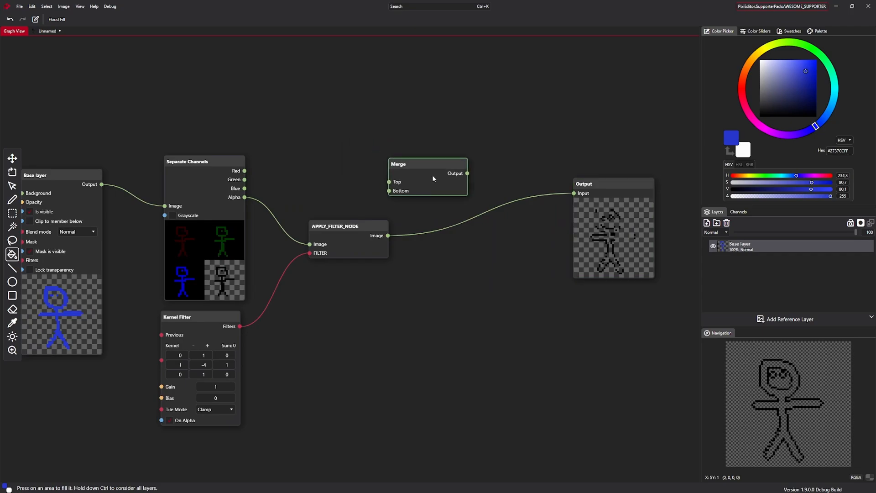
{"action": "left_click_drag", "start_coordinate": [428, 164], "coordinate": [466, 191]}
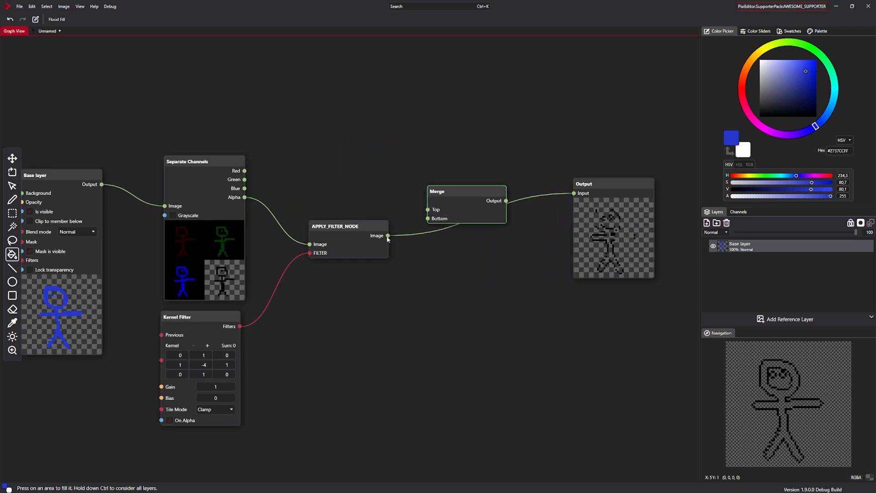
{"action": "mouse_move", "coordinate": [408, 228]}
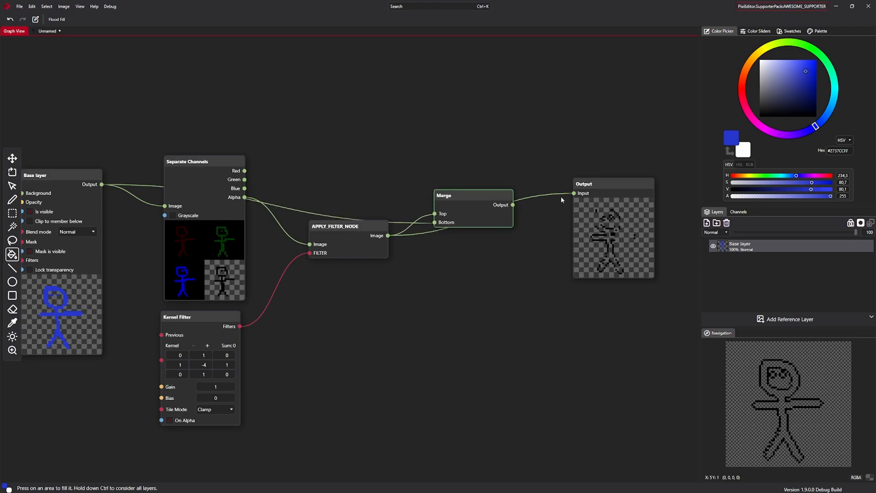
{"action": "left_click", "coordinate": [47, 31]}
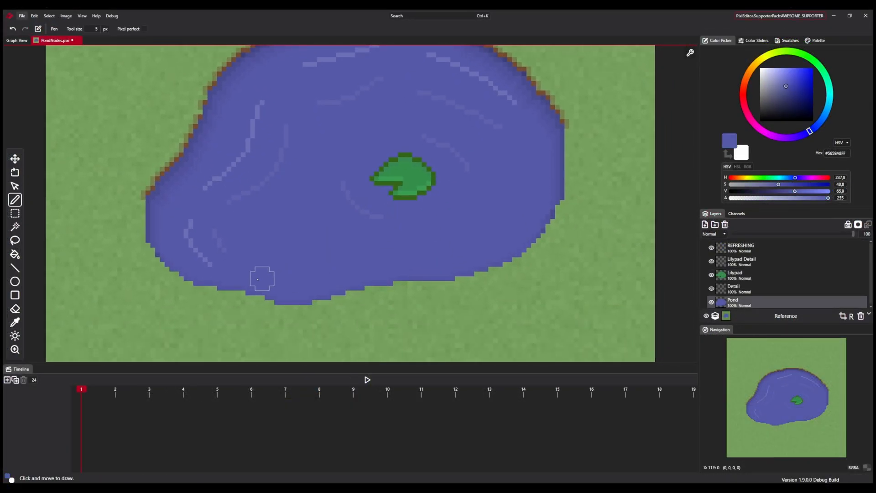
Draw a stroke on the pond painting and erase along the pond's top rim
{"action": "left_click_drag", "start_coordinate": [263, 279], "coordinate": [443, 280]}
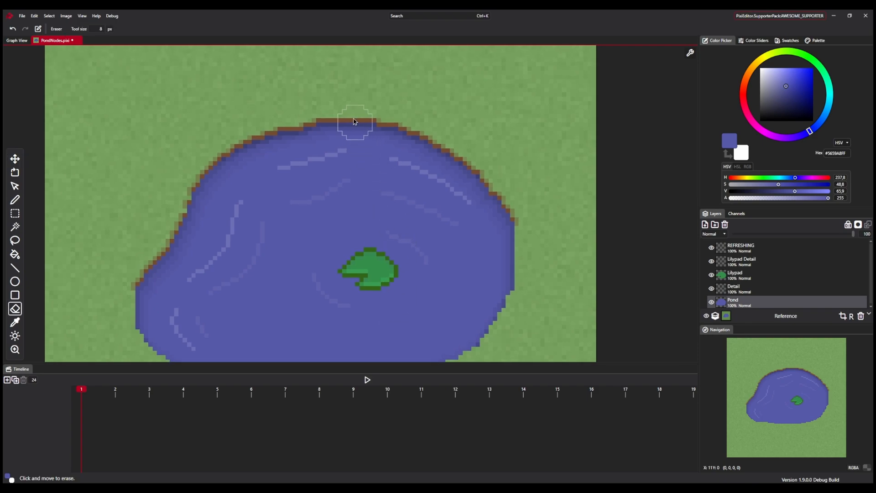
{"action": "left_click_drag", "start_coordinate": [355, 122], "coordinate": [183, 168]}
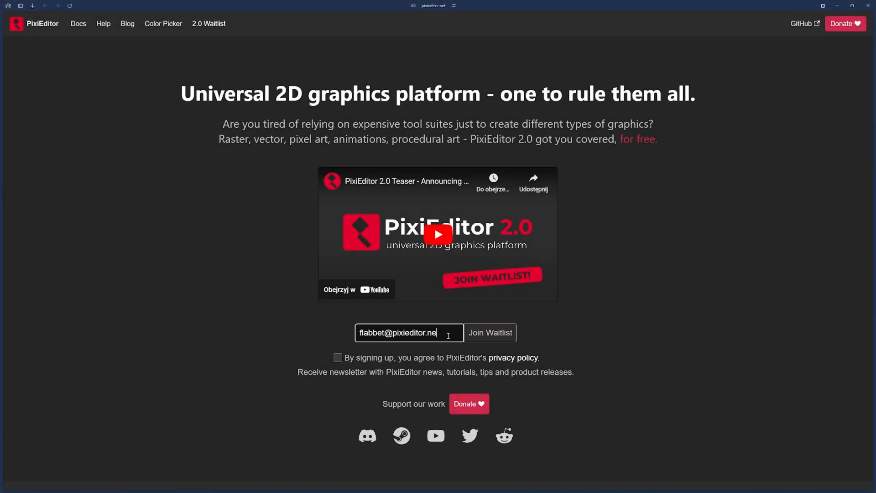
Tick the privacy policy agreement checkbox on the 2.0 waitlist form
{"action": "left_click", "coordinate": [338, 357]}
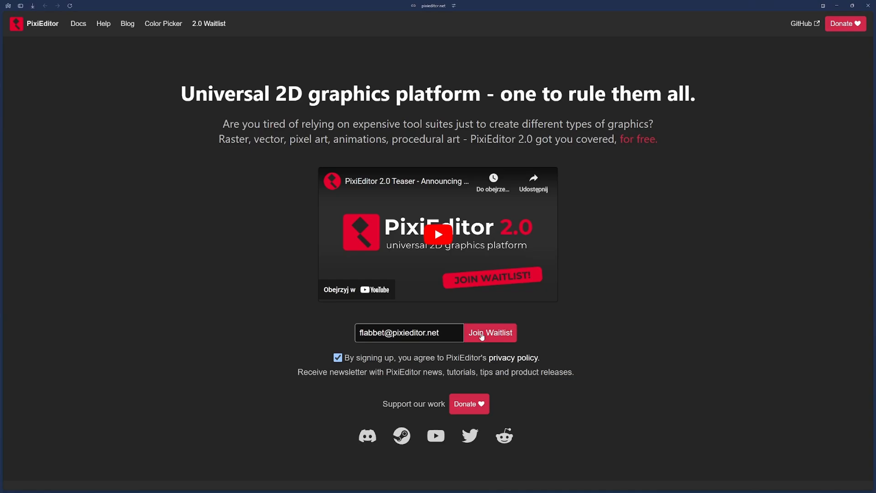